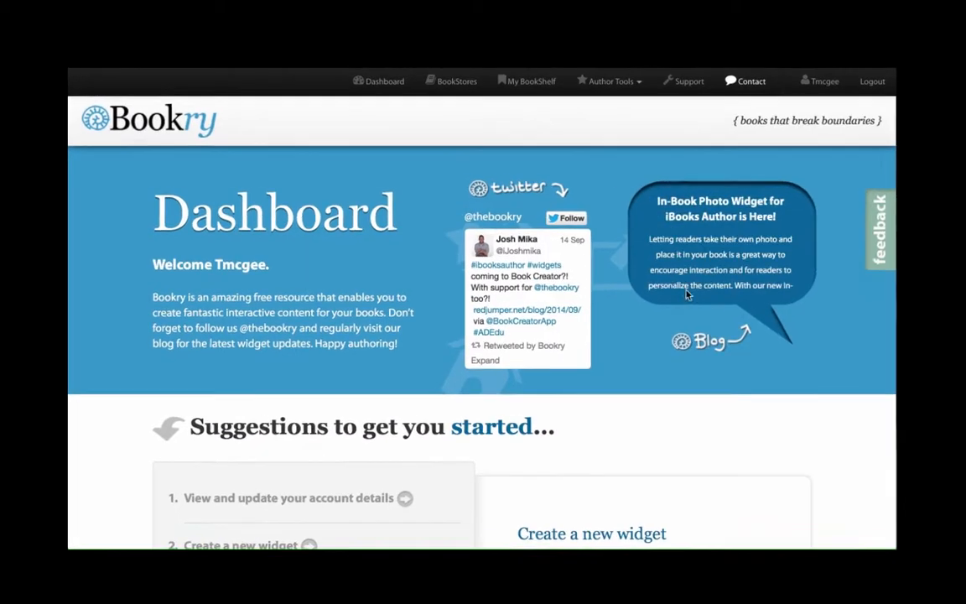
Create a new book titled 'Workshop' from Author Tools
{"action": "left_click", "coordinate": [609, 80]}
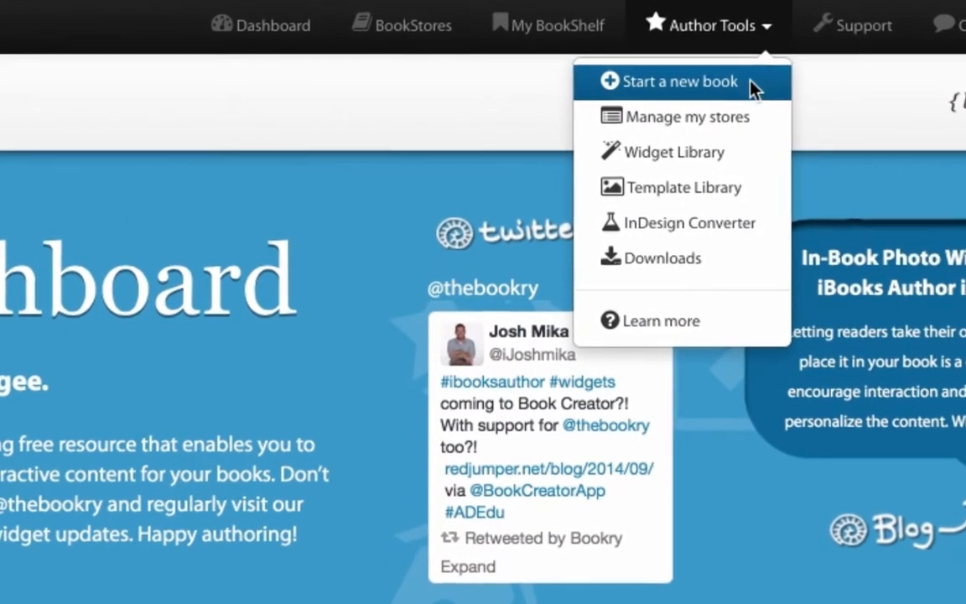
{"action": "left_click", "coordinate": [680, 81]}
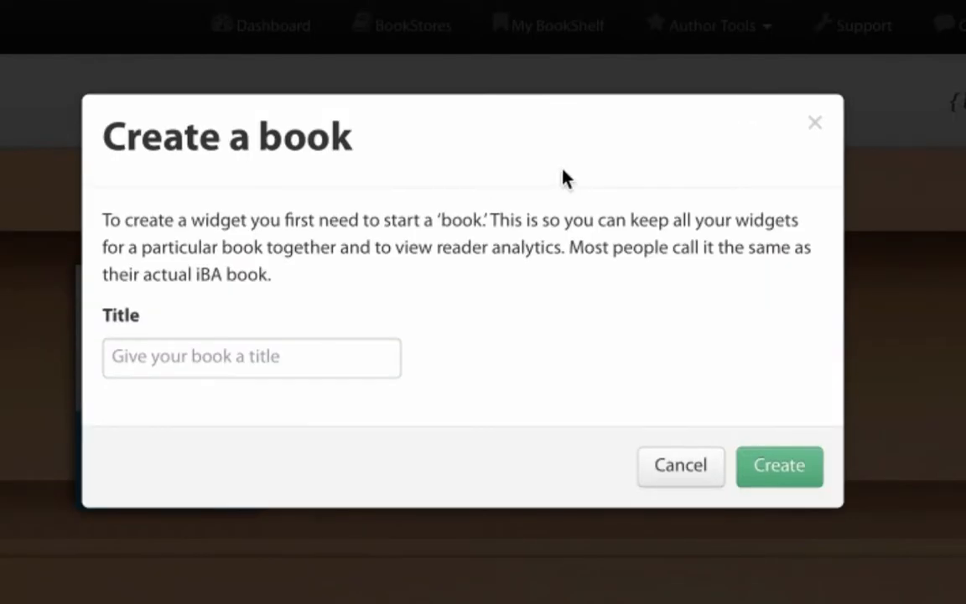
{"action": "left_click", "coordinate": [251, 357]}
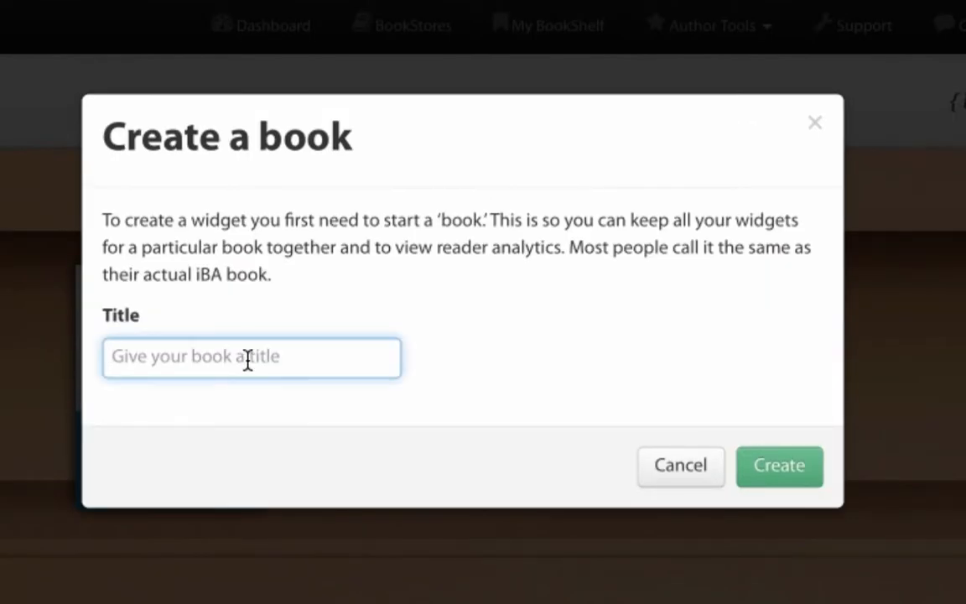
{"action": "type", "text": "Workshop"}
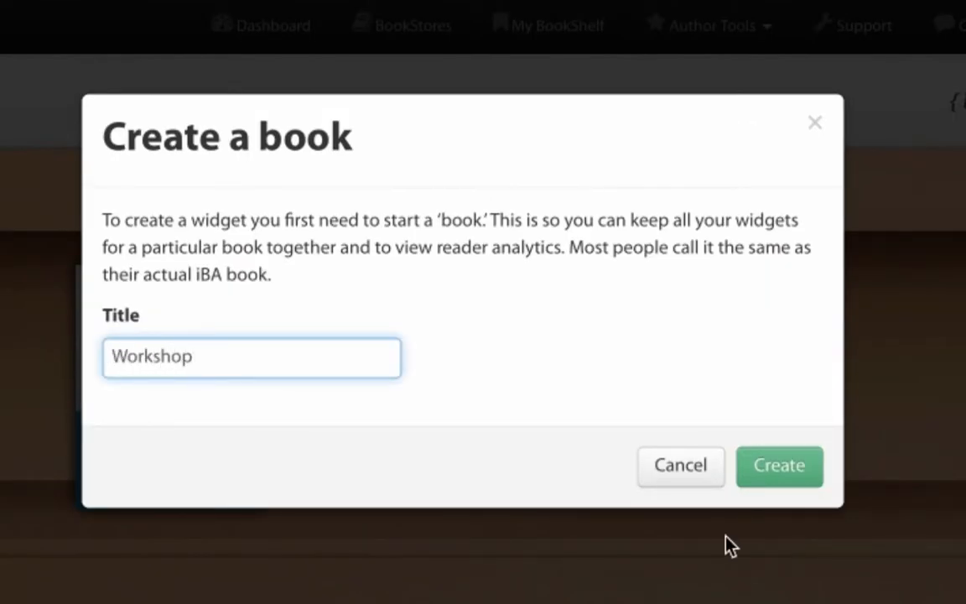
{"action": "left_click", "coordinate": [778, 467]}
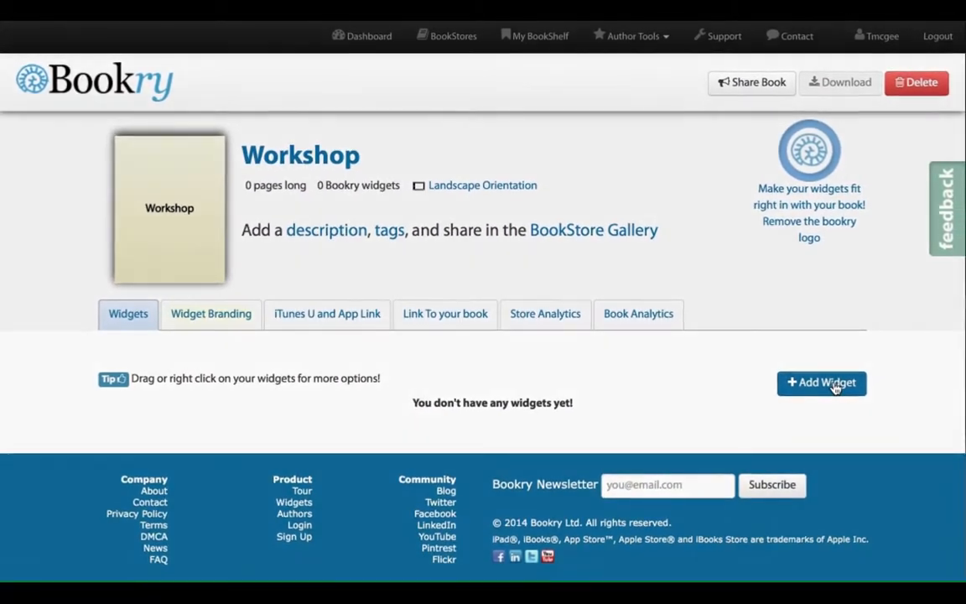
Start adding a widget to Workshop and scroll the chooser down to Sketchpad
{"action": "left_click", "coordinate": [822, 383]}
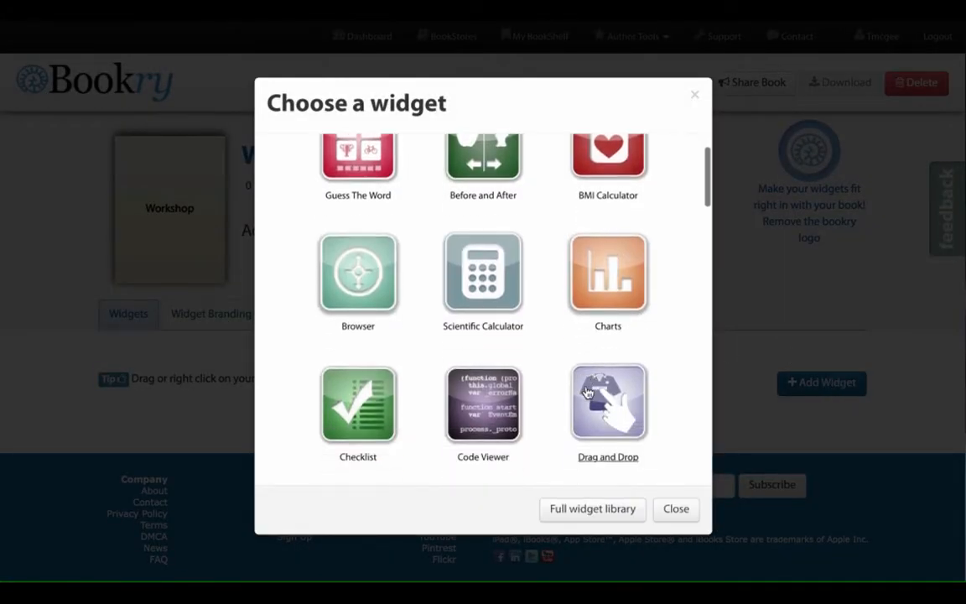
{"action": "scroll", "scroll_direction": "down", "scroll_amount": 3}
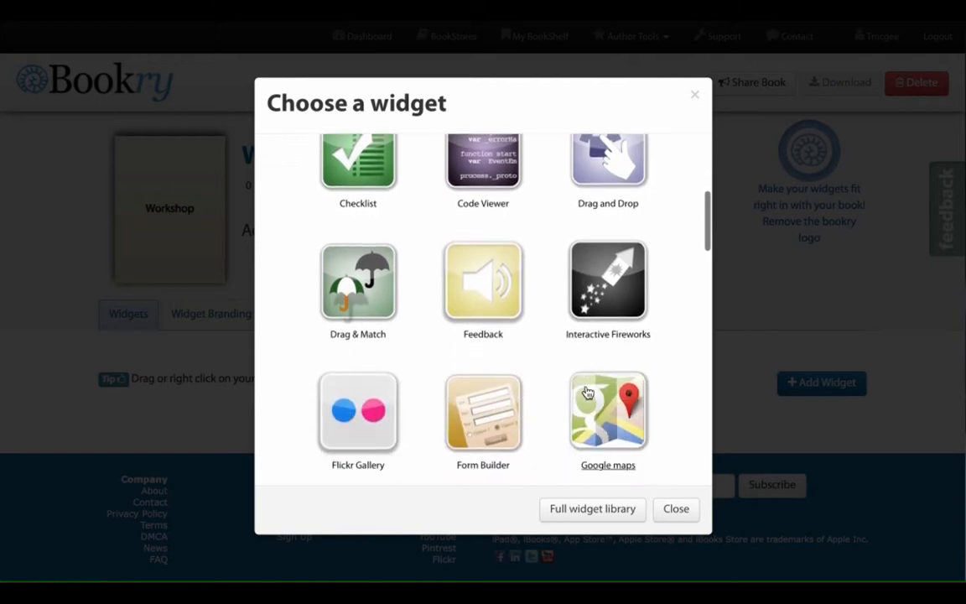
{"action": "scroll", "scroll_direction": "down", "scroll_amount": 3}
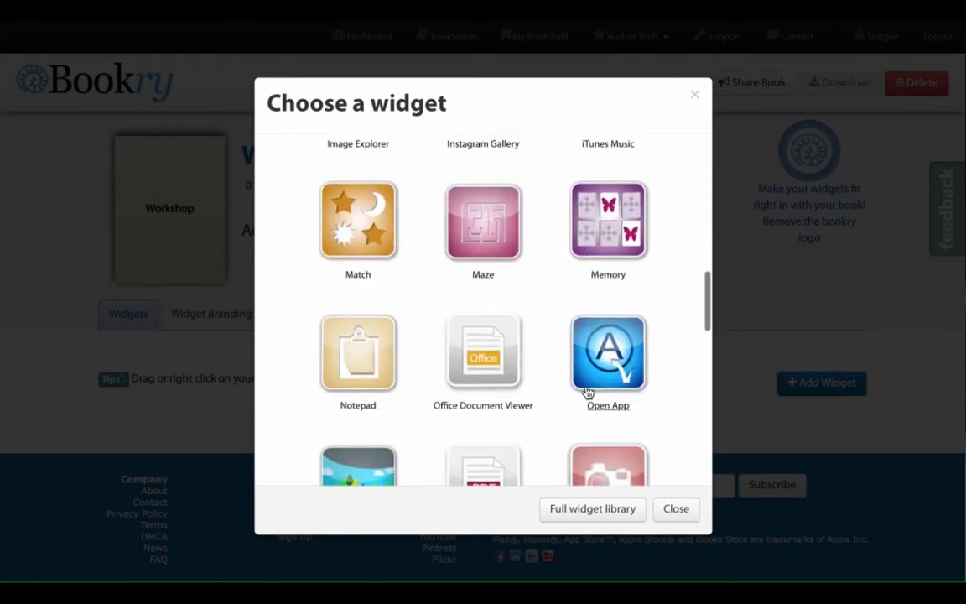
{"action": "scroll", "scroll_direction": "down", "scroll_amount": 3}
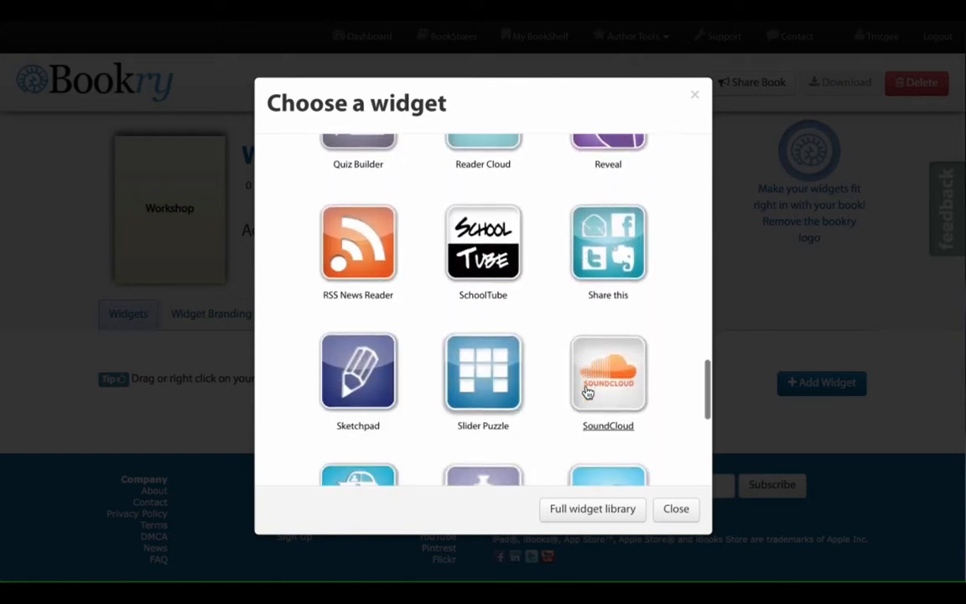
{"action": "mouse_move", "coordinate": [382, 378]}
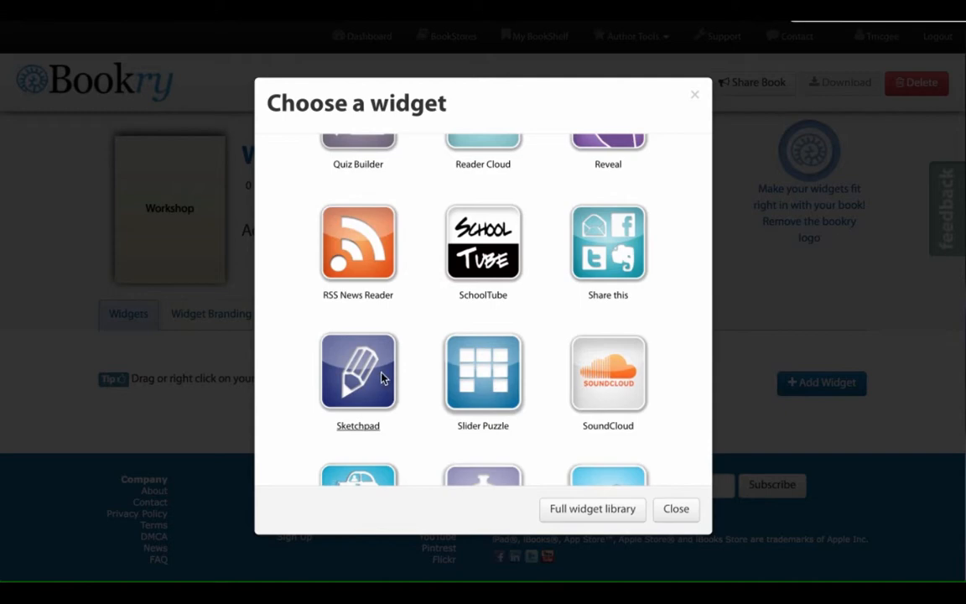
Add a Sketchpad widget and rename it 'Perspective'
{"action": "left_click", "coordinate": [359, 372]}
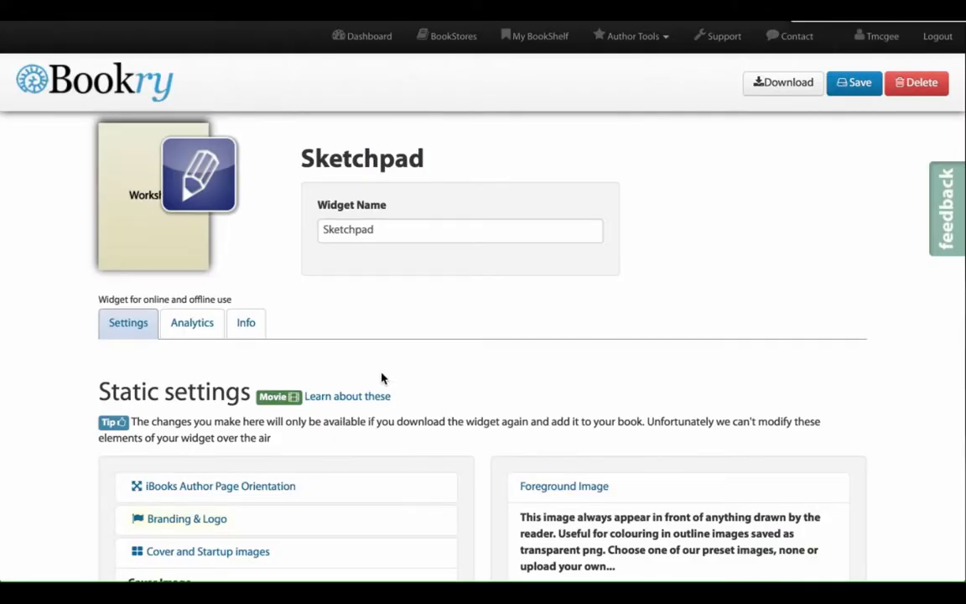
{"action": "mouse_move", "coordinate": [392, 245]}
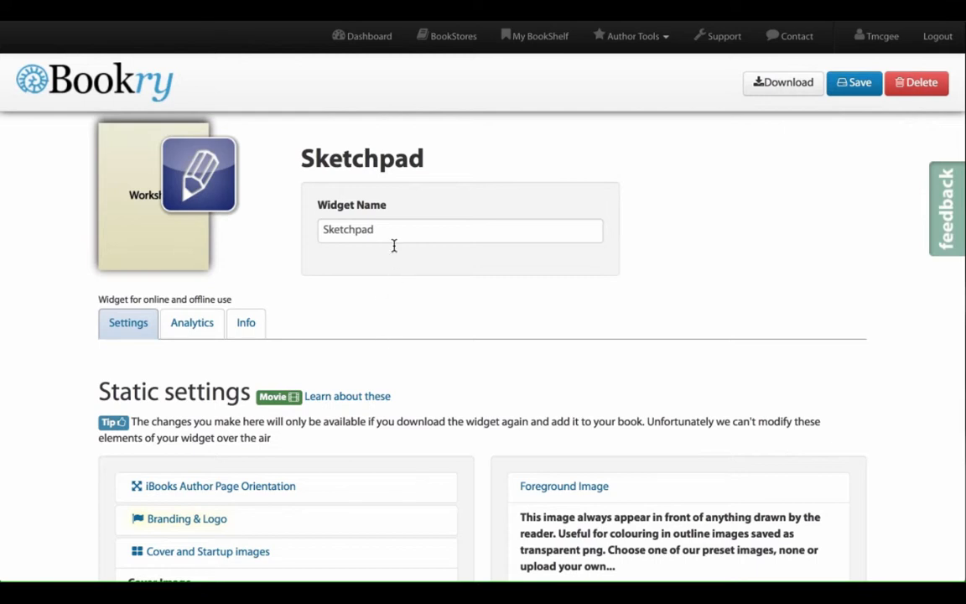
{"action": "left_click", "coordinate": [460, 230]}
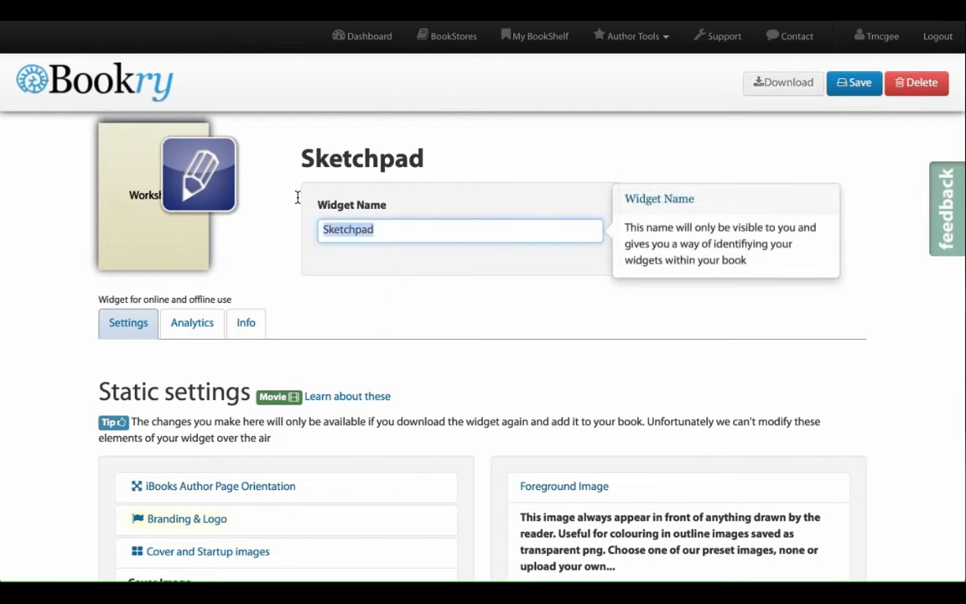
{"action": "type", "text": "Perspe"}
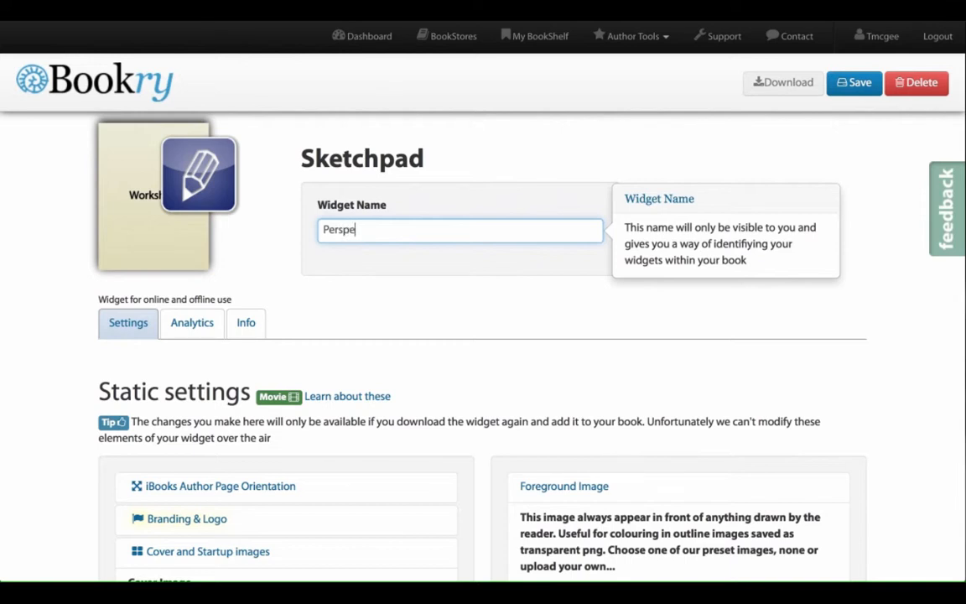
{"action": "type", "text": "ctive"}
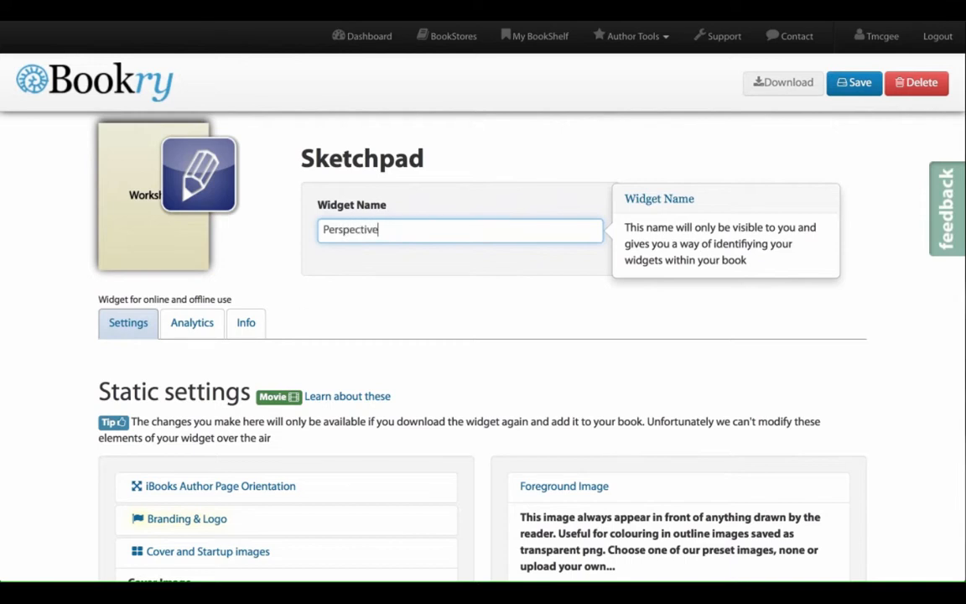
Scroll the static settings down to the Foreground Image section, leaving No Foreground picture
{"action": "scroll", "scroll_direction": "down", "scroll_amount": 3}
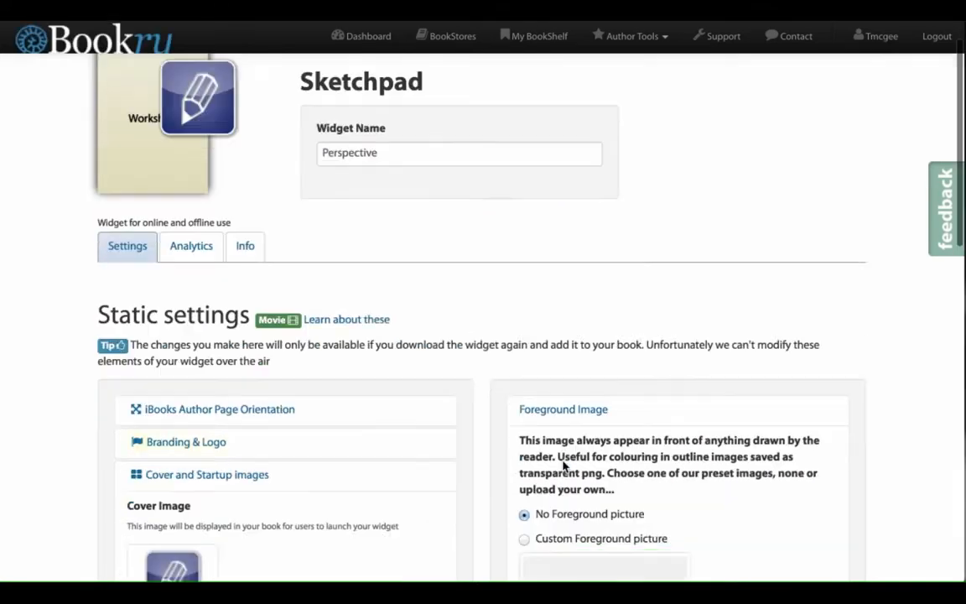
{"action": "scroll", "scroll_direction": "down", "scroll_amount": 3}
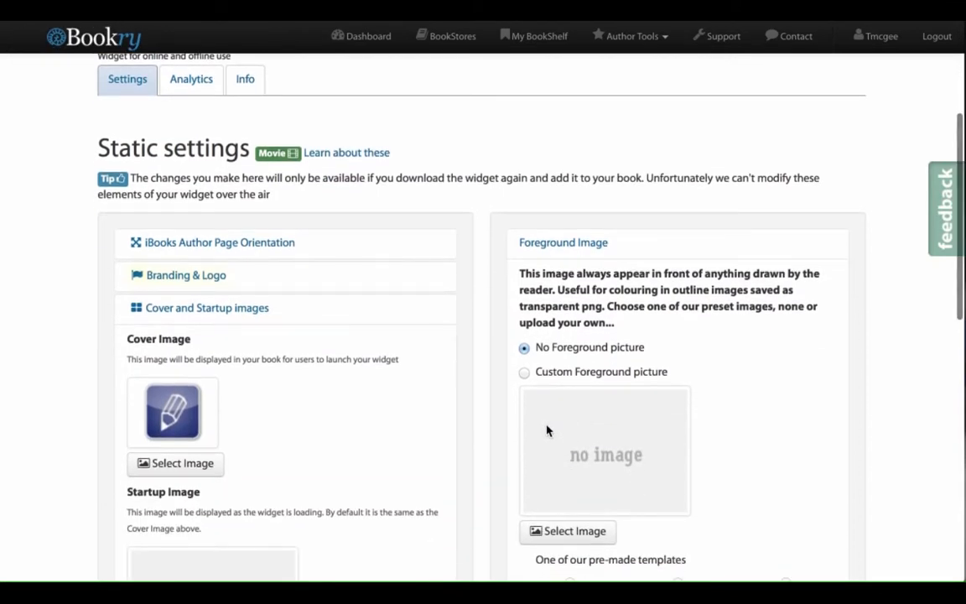
{"action": "scroll", "scroll_direction": "down", "scroll_amount": 3}
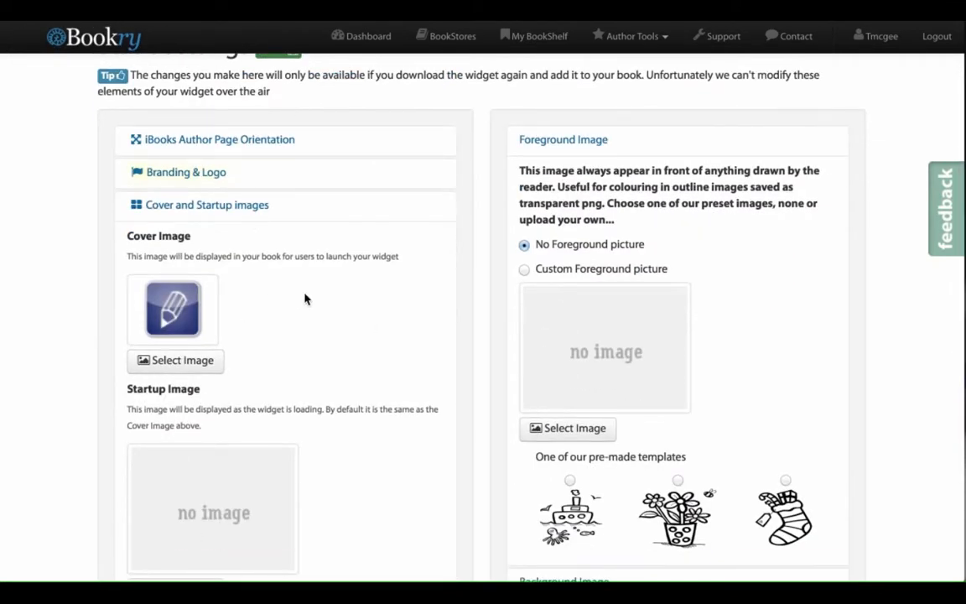
{"action": "scroll", "scroll_direction": "down", "scroll_amount": 3}
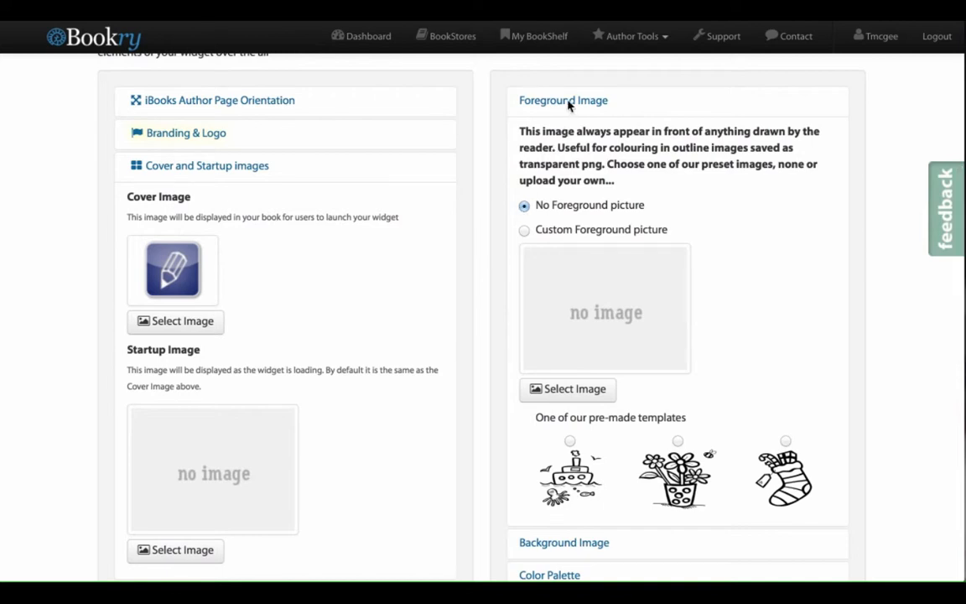
{"action": "scroll", "scroll_direction": "down", "scroll_amount": 3}
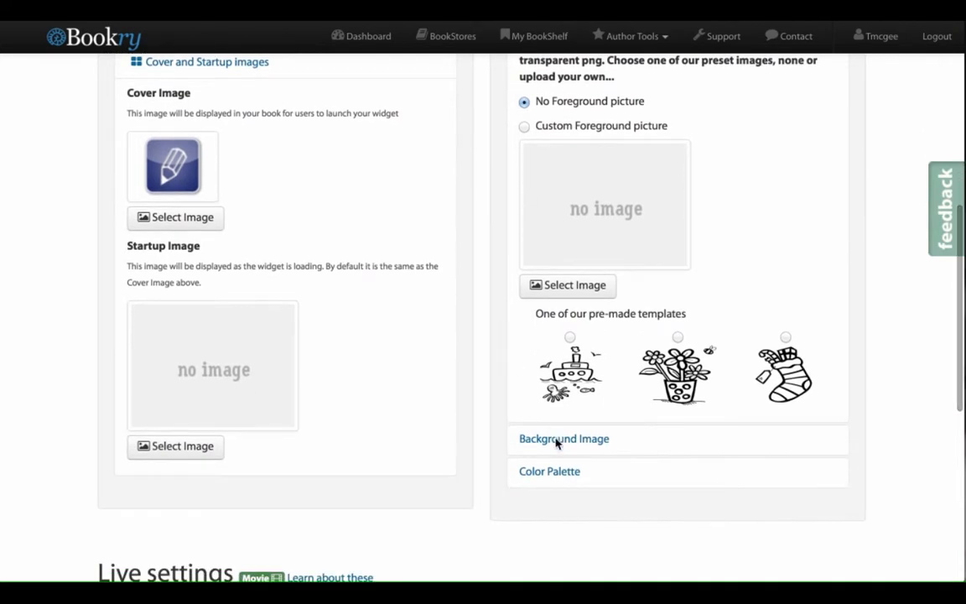
Set a custom background picture by uploading hallway.JPG
{"action": "left_click", "coordinate": [564, 440]}
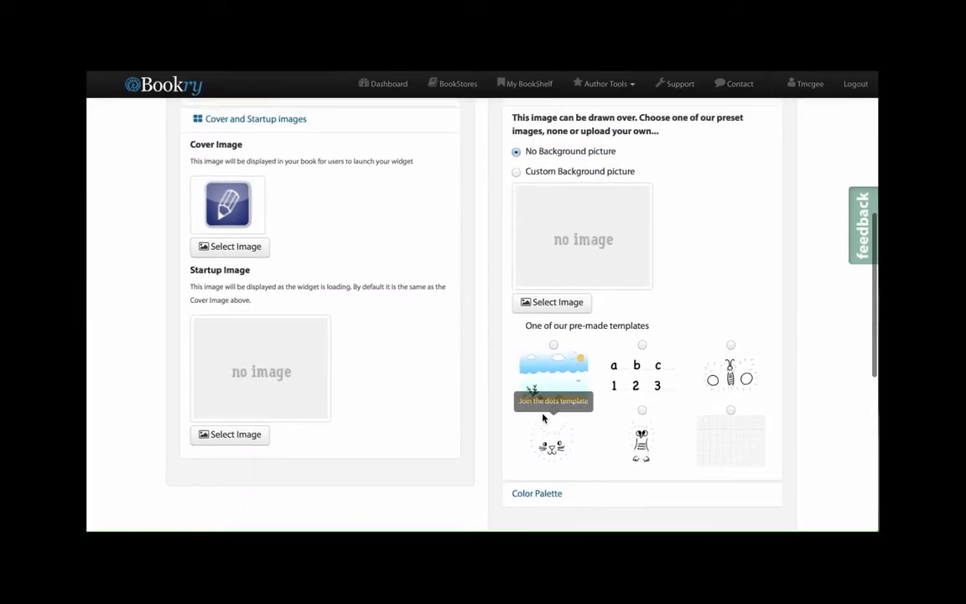
{"action": "left_click", "coordinate": [517, 171]}
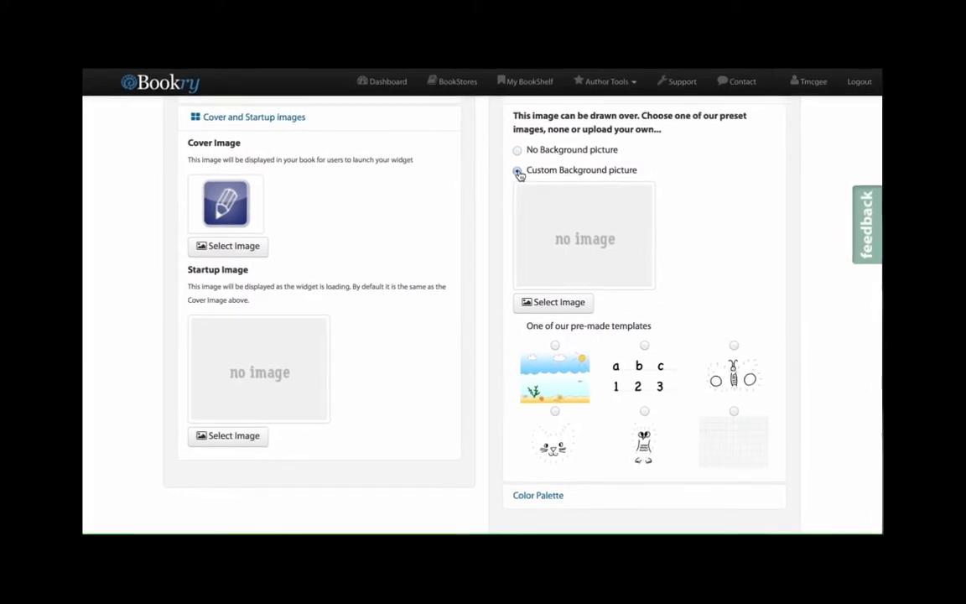
{"action": "left_click", "coordinate": [553, 302]}
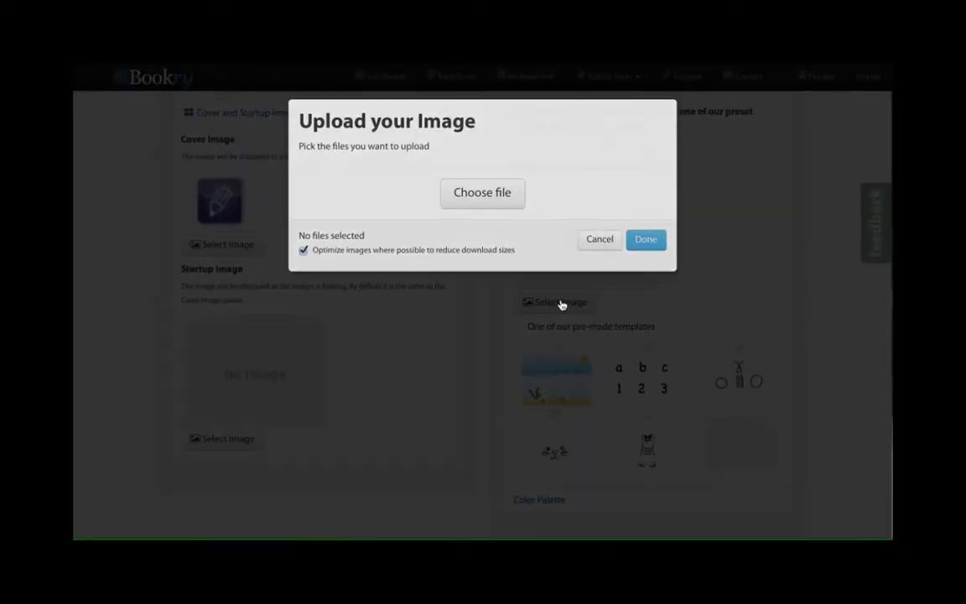
{"action": "left_click", "coordinate": [482, 192]}
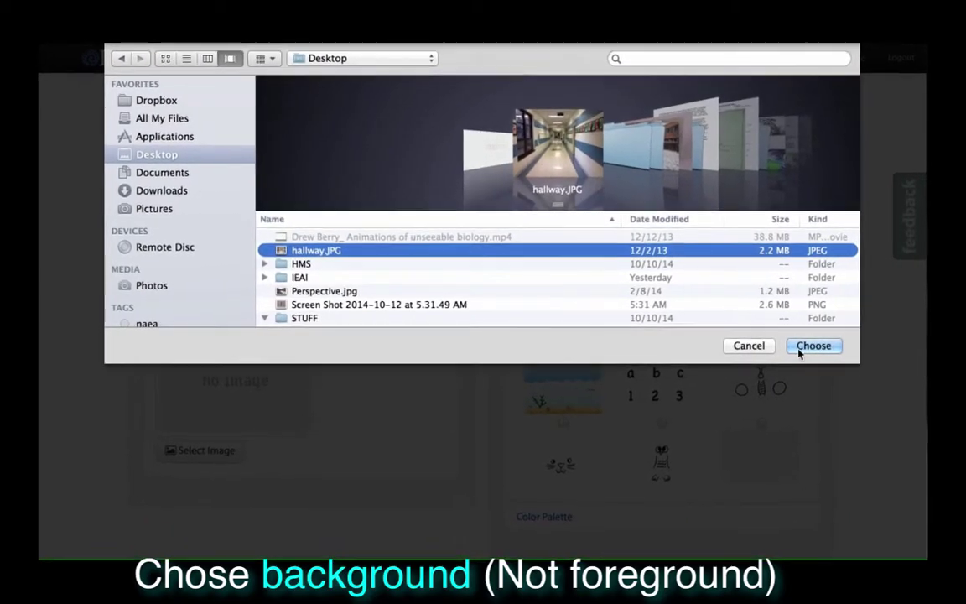
{"action": "left_click", "coordinate": [812, 345]}
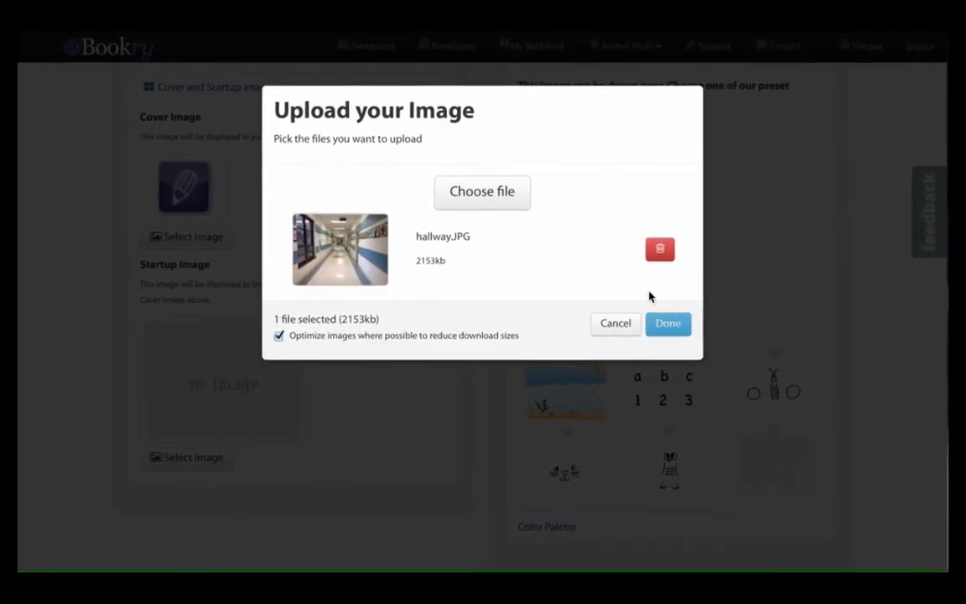
{"action": "left_click", "coordinate": [667, 323]}
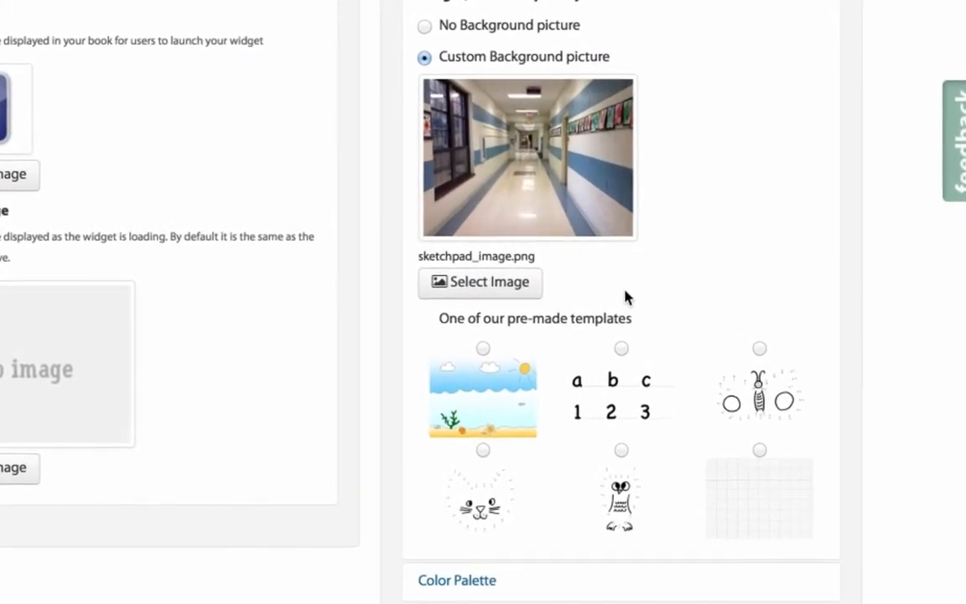
{"action": "scroll", "scroll_direction": "down", "scroll_amount": 3}
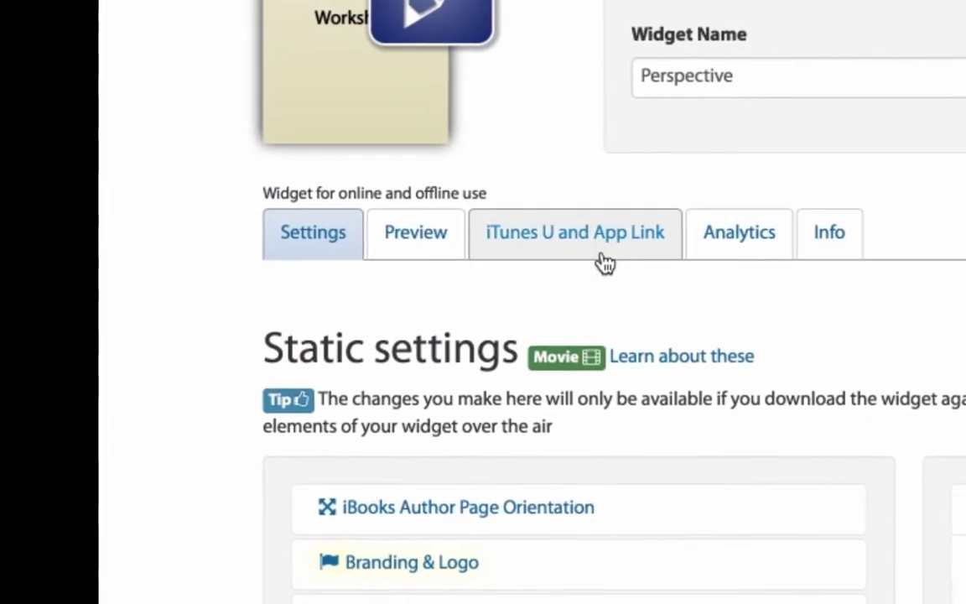
Show the Perspective widget's iTunes U and App Link code
{"action": "left_click", "coordinate": [574, 232]}
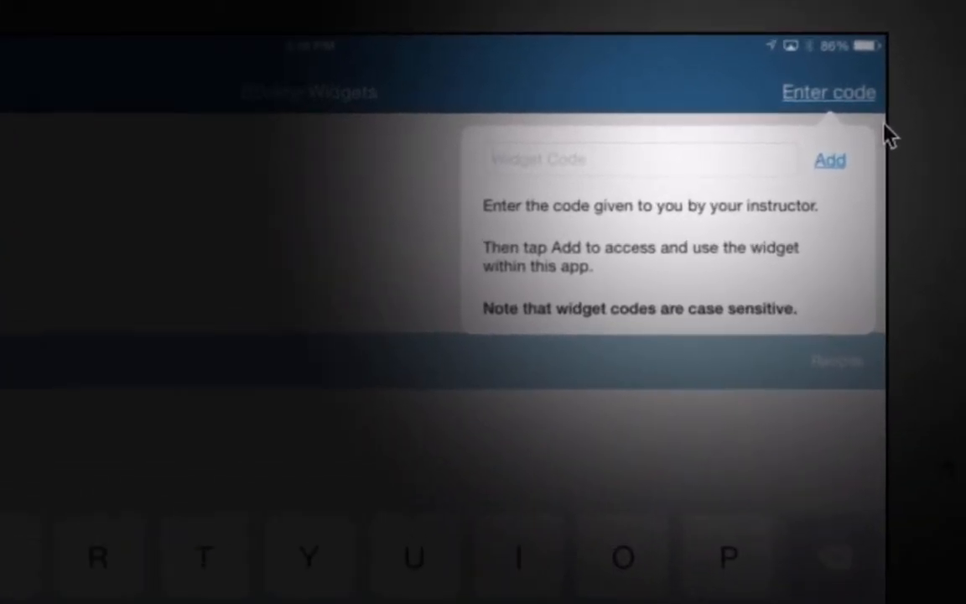
Enter the widget code on the iPad to add the Perspective sketchpad
{"action": "type", "text": "2"}
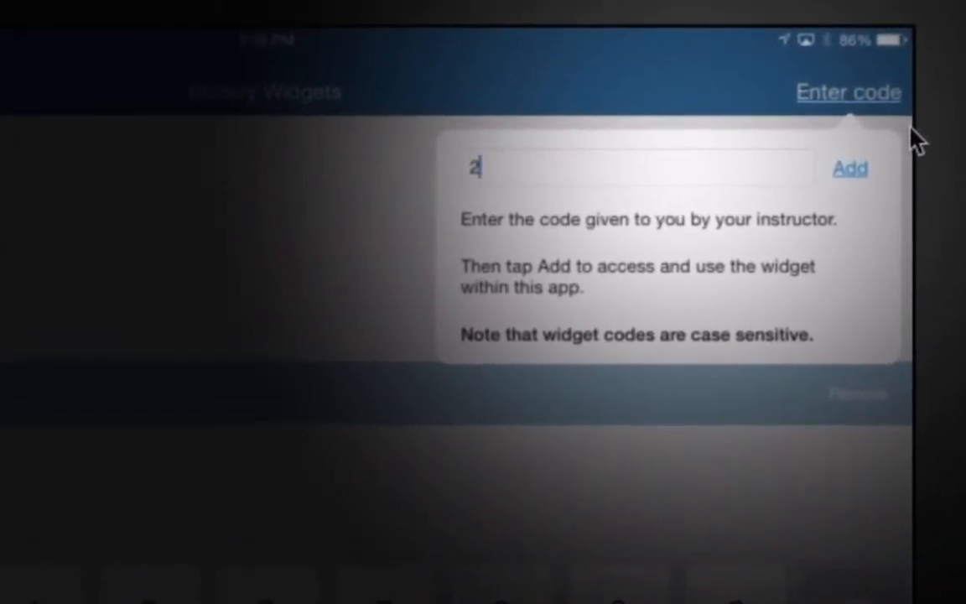
{"action": "type", "text": "4"}
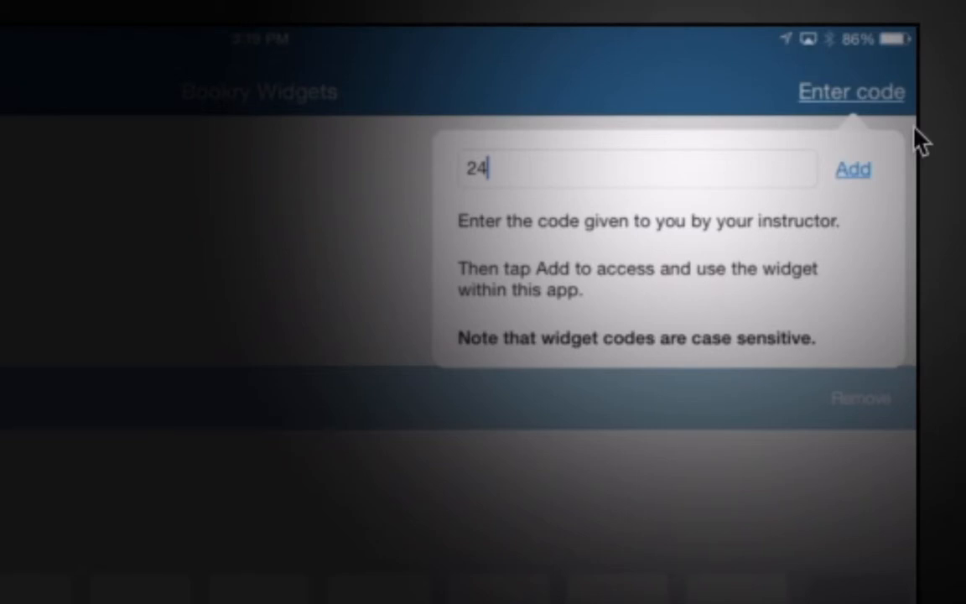
{"action": "type", "text": "s"}
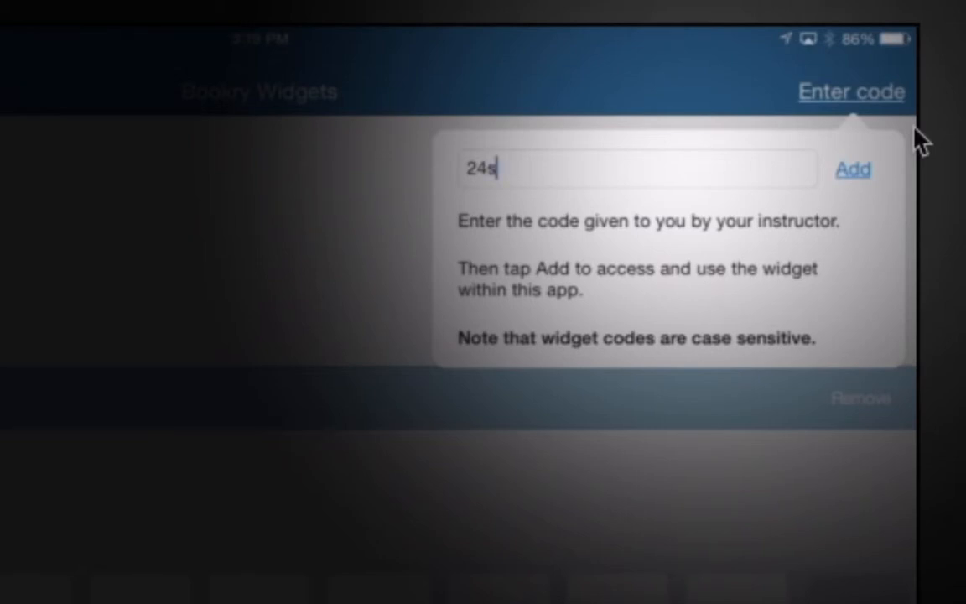
{"action": "type", "text": "Ms"}
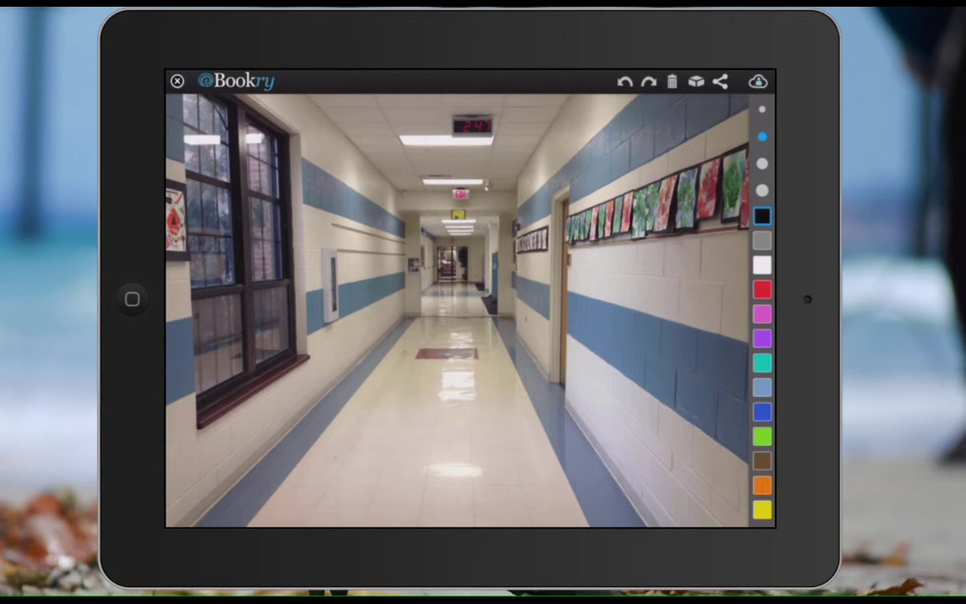
Draw perspective lines down the hallway photo and bring up the sharing options
{"action": "left_click_drag", "start_coordinate": [428, 289], "coordinate": [243, 520]}
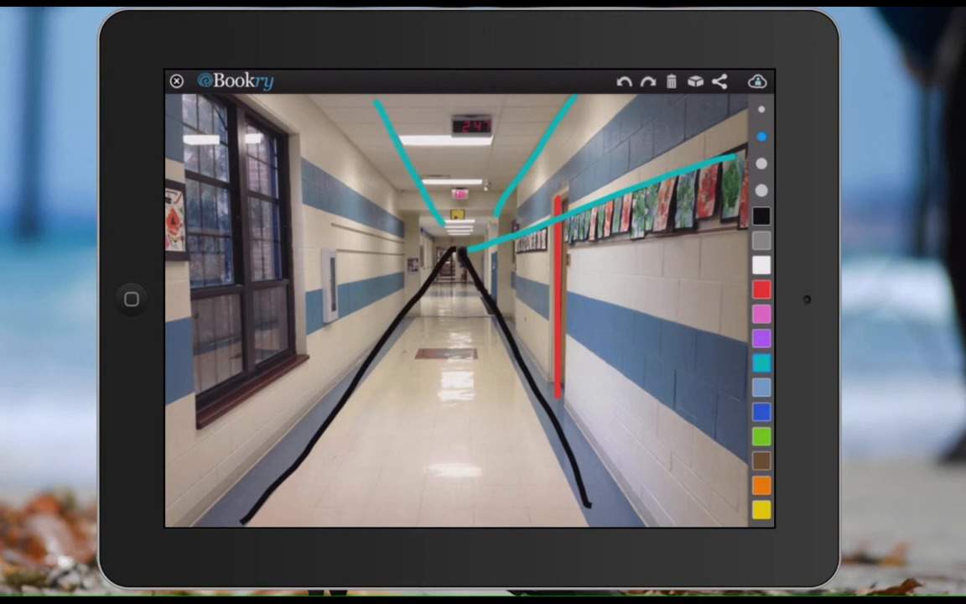
{"action": "left_click", "coordinate": [718, 80]}
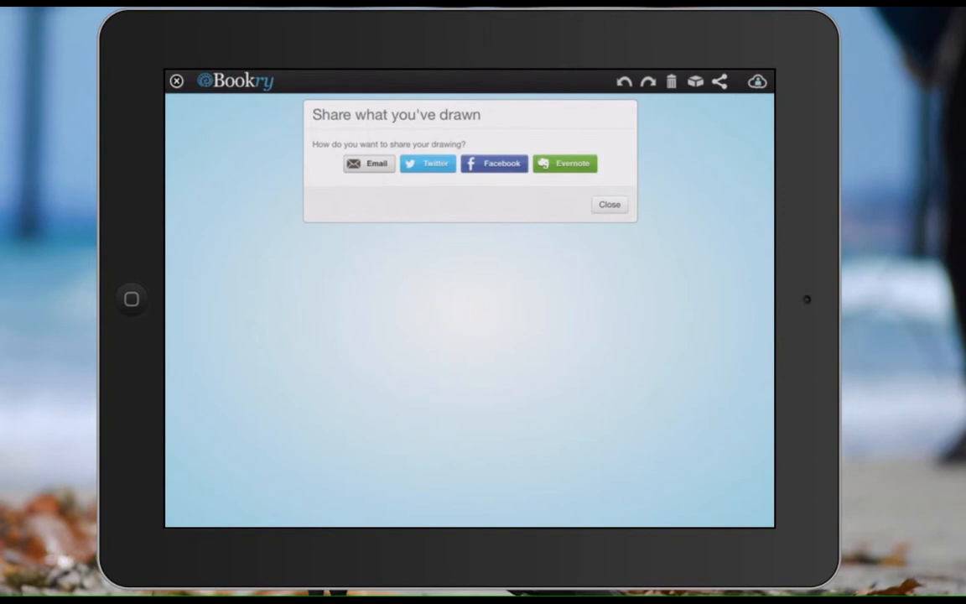
{"action": "left_click", "coordinate": [369, 165]}
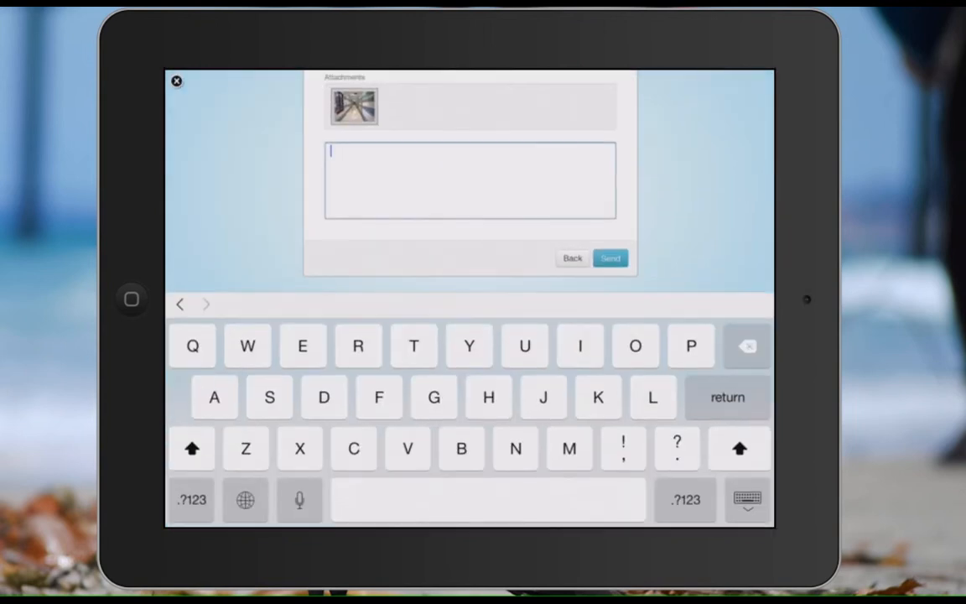
{"action": "type", "text": "He"}
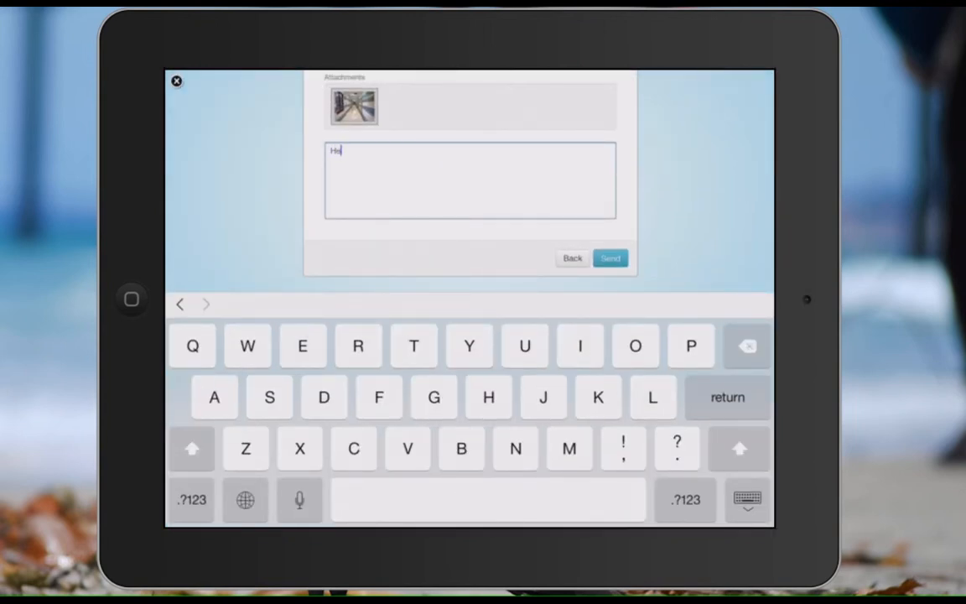
{"action": "type", "text": "nry."}
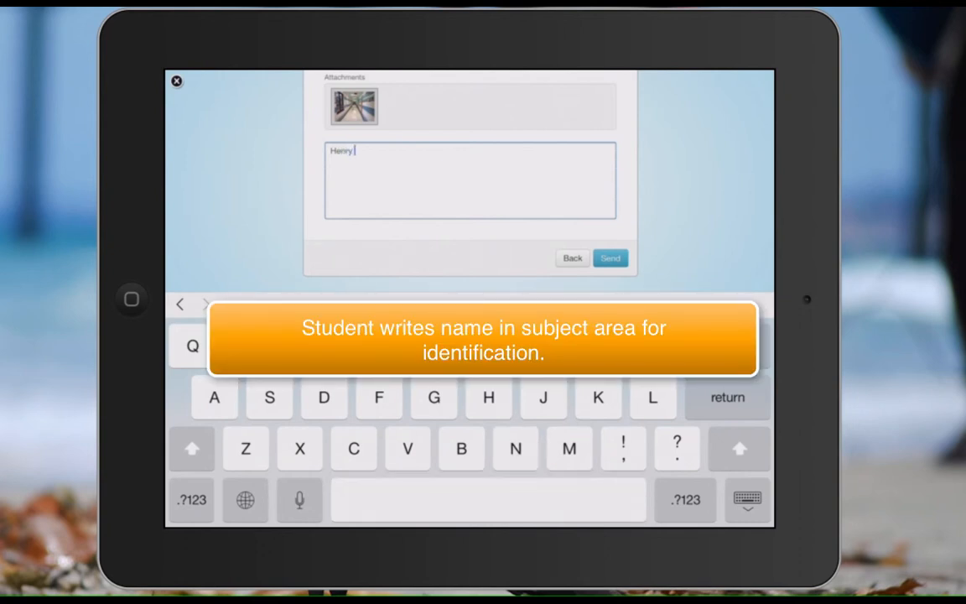
{"action": "type", "text": "R"}
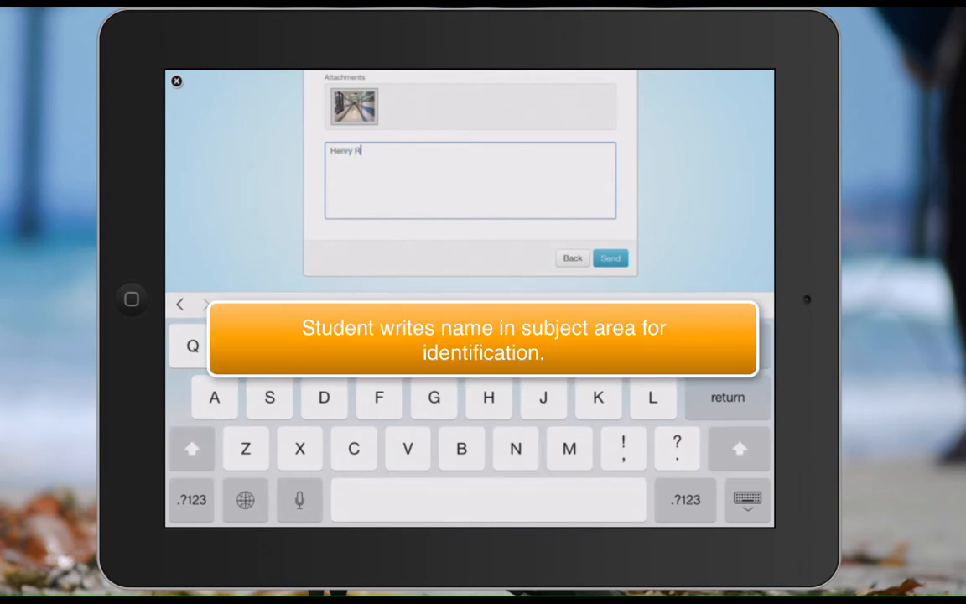
{"action": "left_click", "coordinate": [611, 258]}
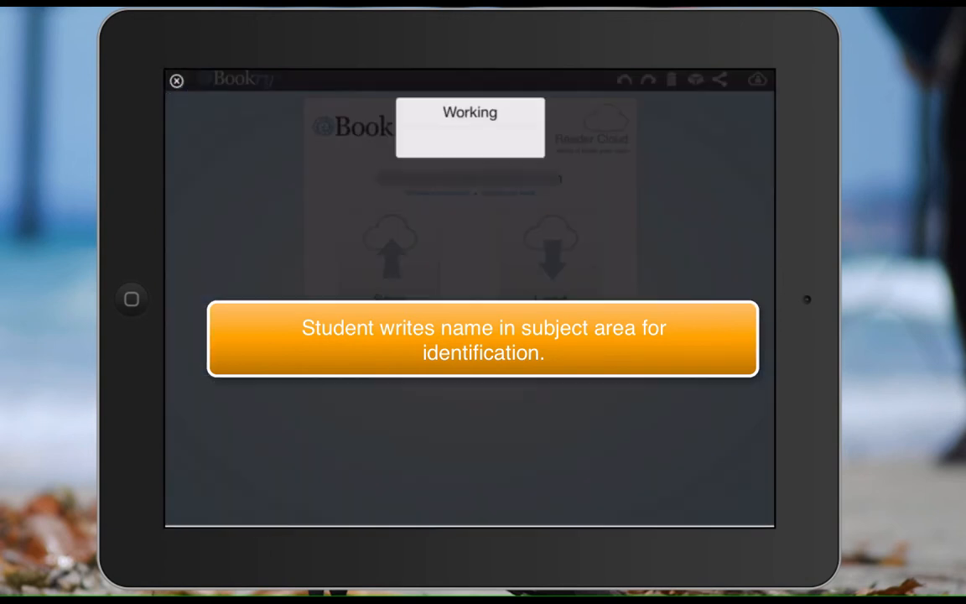